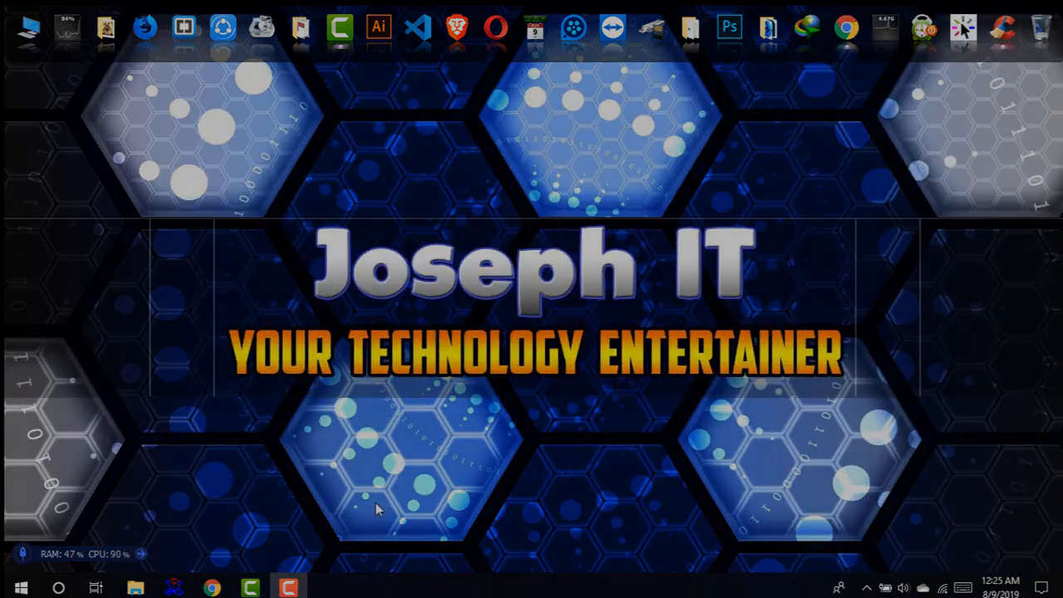
Step: Search Google in Chrome for 'adobe flash player' to bring up the results page
{"action": "left_click", "coordinate": [213, 588]}
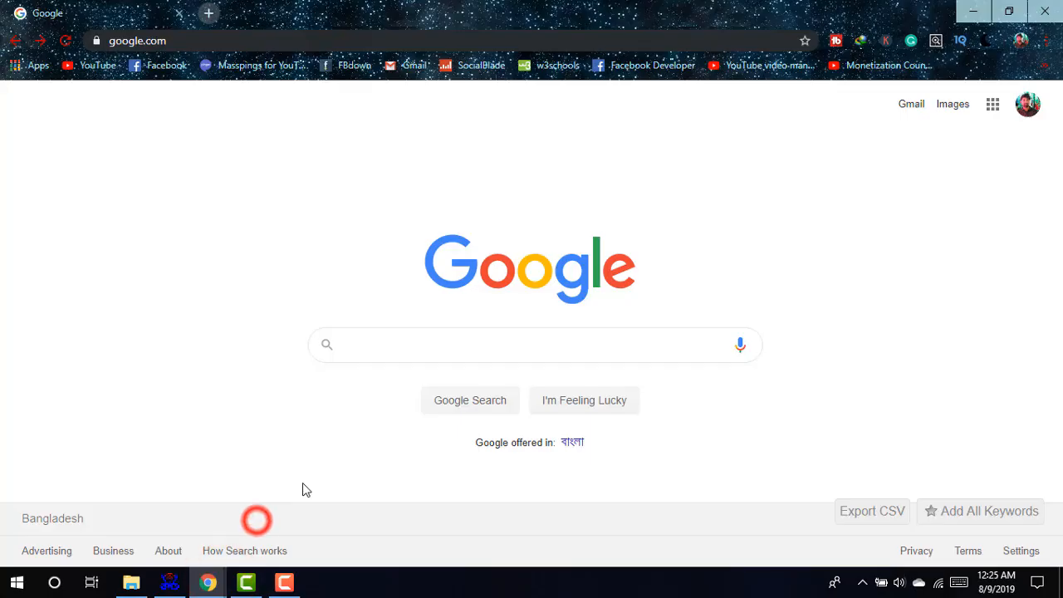
{"action": "left_click", "coordinate": [454, 344]}
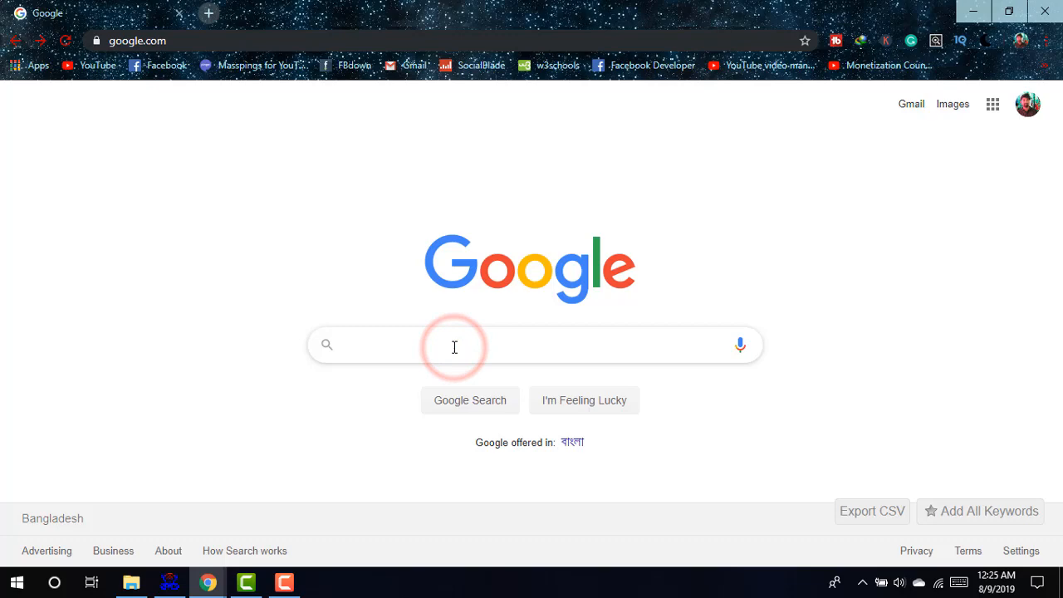
{"action": "type", "text": "adobe f"}
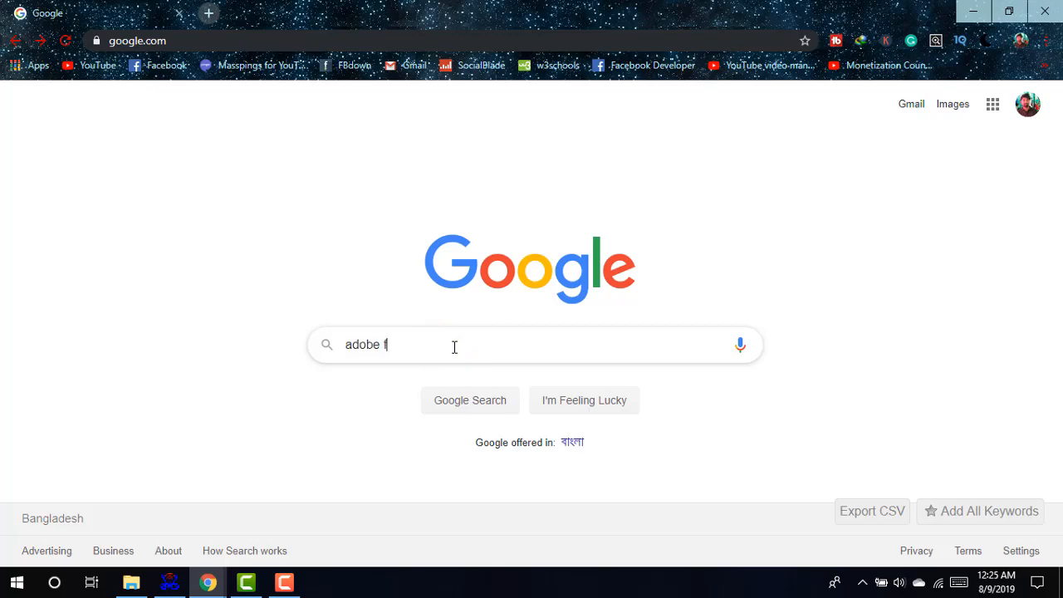
{"action": "type", "text": "lash player"}
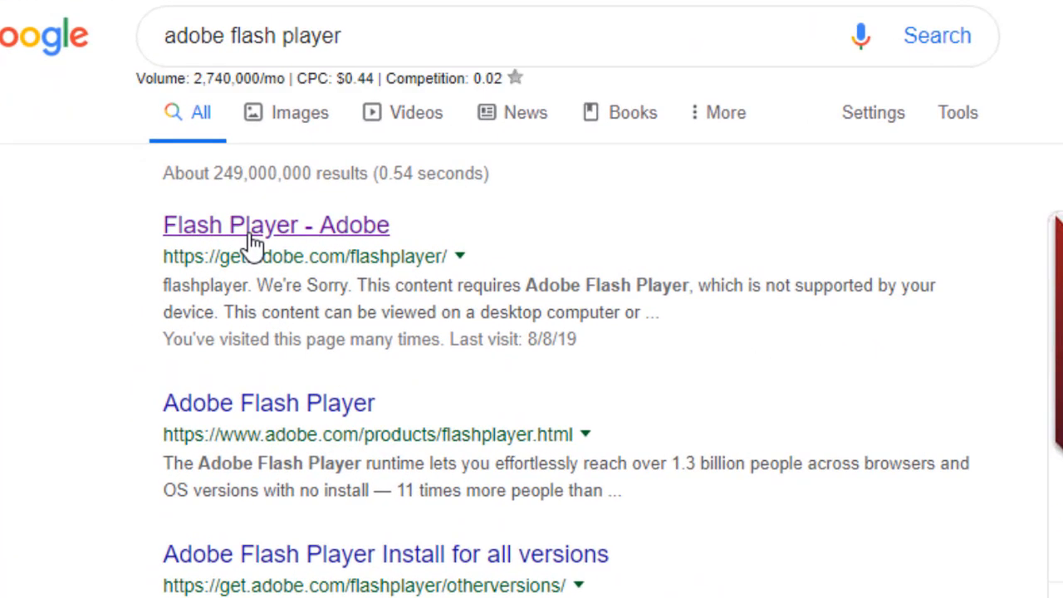
Step: Go to the Flash Player - Adobe result at get.adobe.com/flashplayer
{"action": "left_click", "coordinate": [257, 229]}
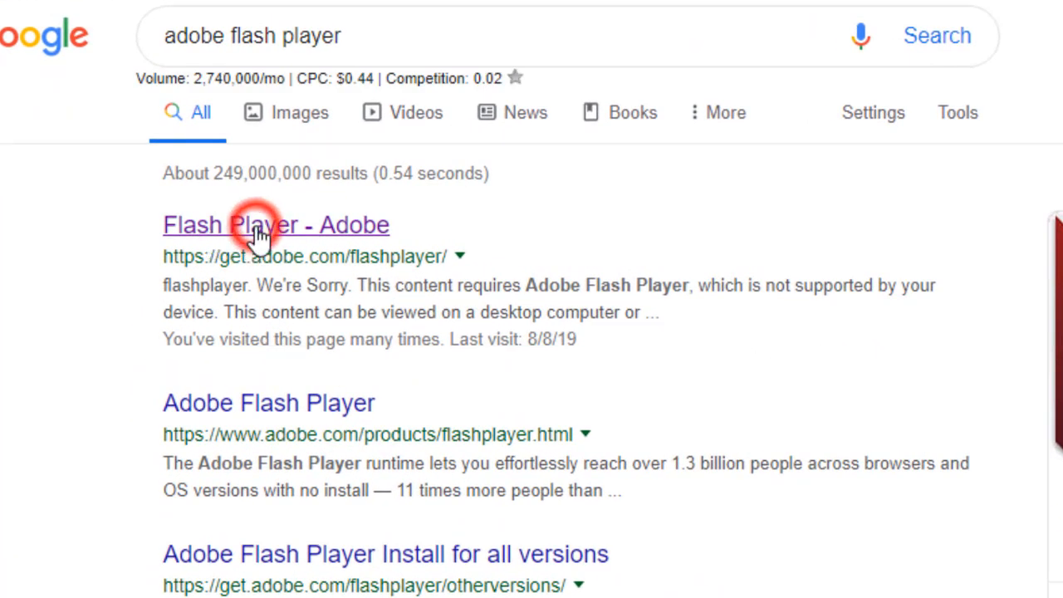
{"action": "left_click", "coordinate": [275, 224]}
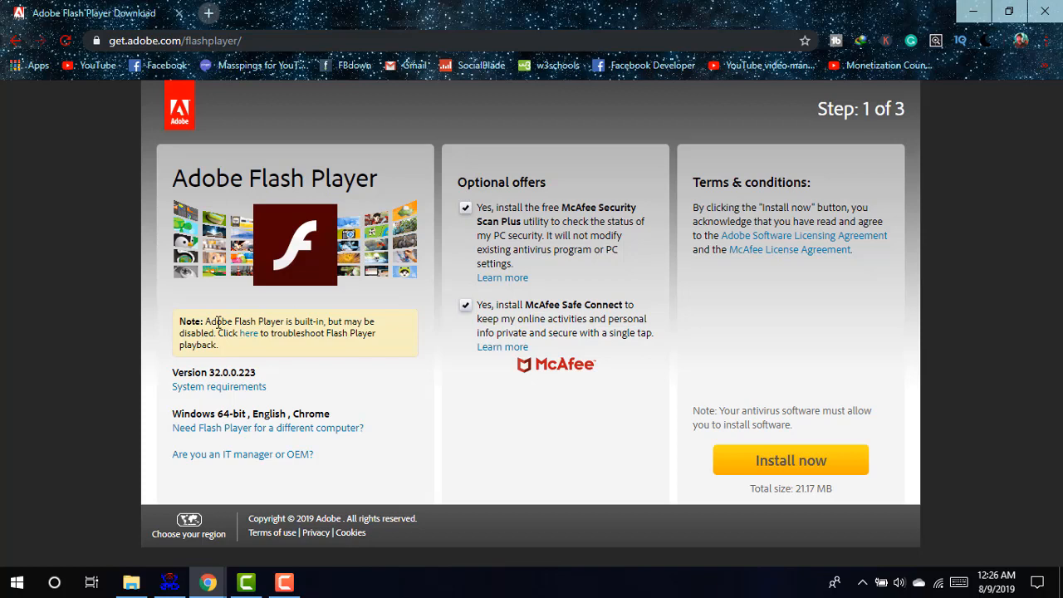
{"action": "mouse_move", "coordinate": [508, 257]}
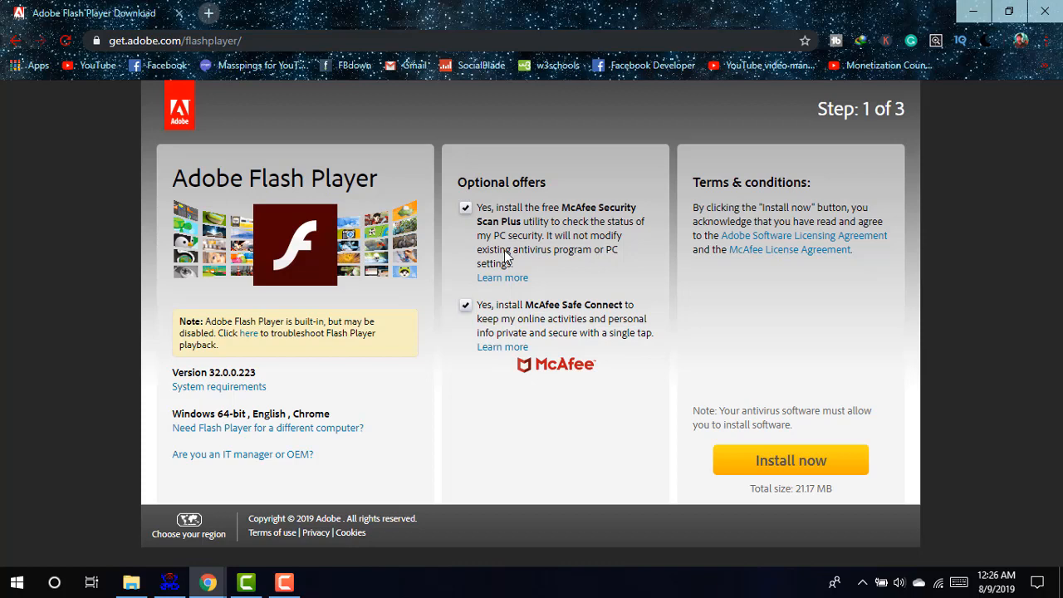
{"action": "mouse_move", "coordinate": [475, 241]}
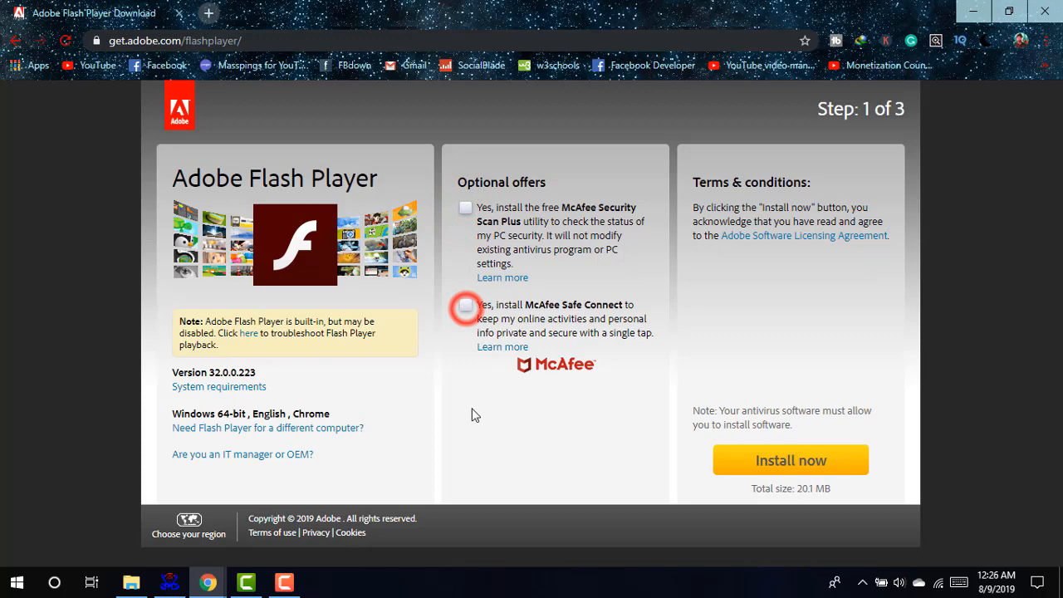
{"action": "mouse_move", "coordinate": [744, 465]}
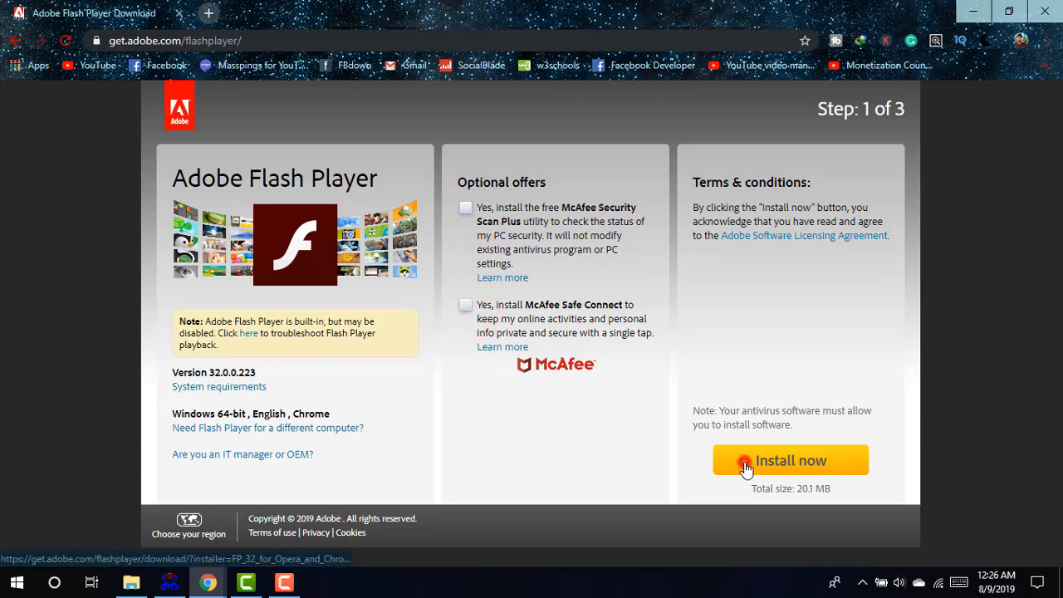
Step: Start the Flash Player installer download with Install now, McAfee offers declined
{"action": "left_click", "coordinate": [788, 460]}
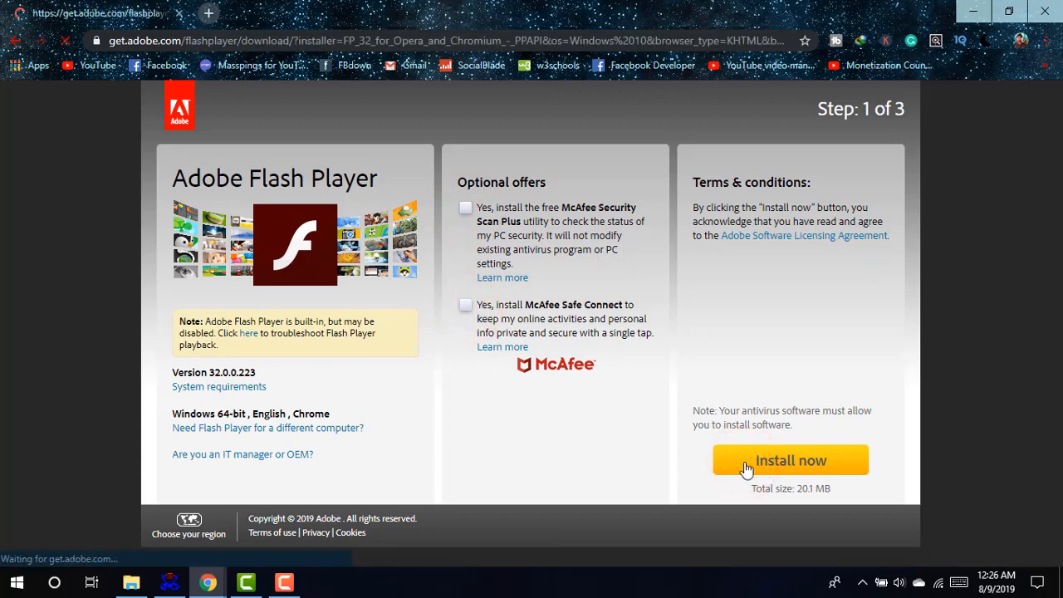
{"action": "left_click", "coordinate": [791, 458]}
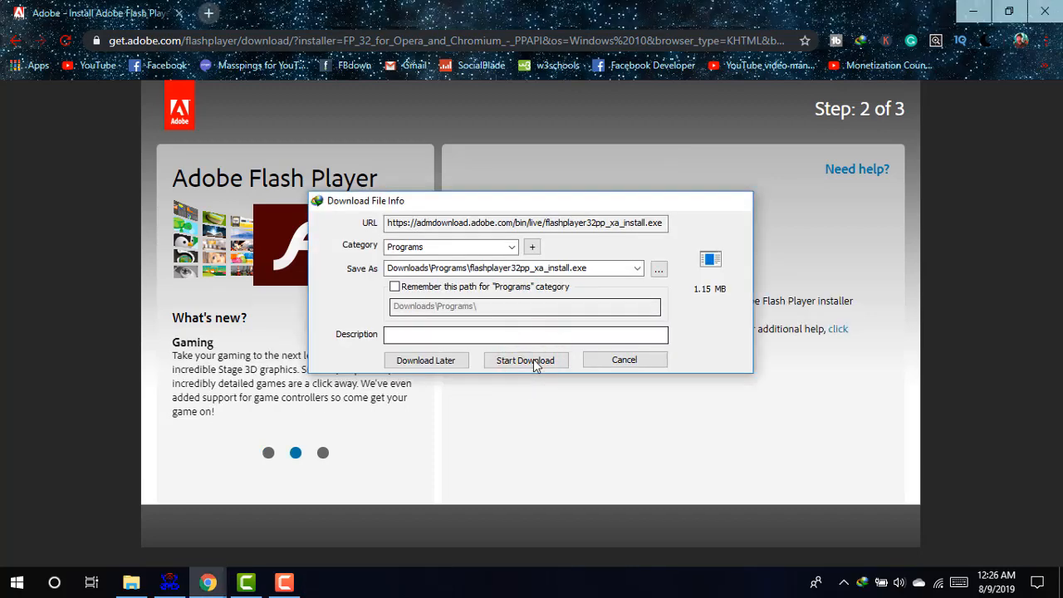
Step: Download flashplayer32pp_xa_install.exe in IDM and launch it to reach the Windows permission prompt
{"action": "left_click", "coordinate": [525, 358]}
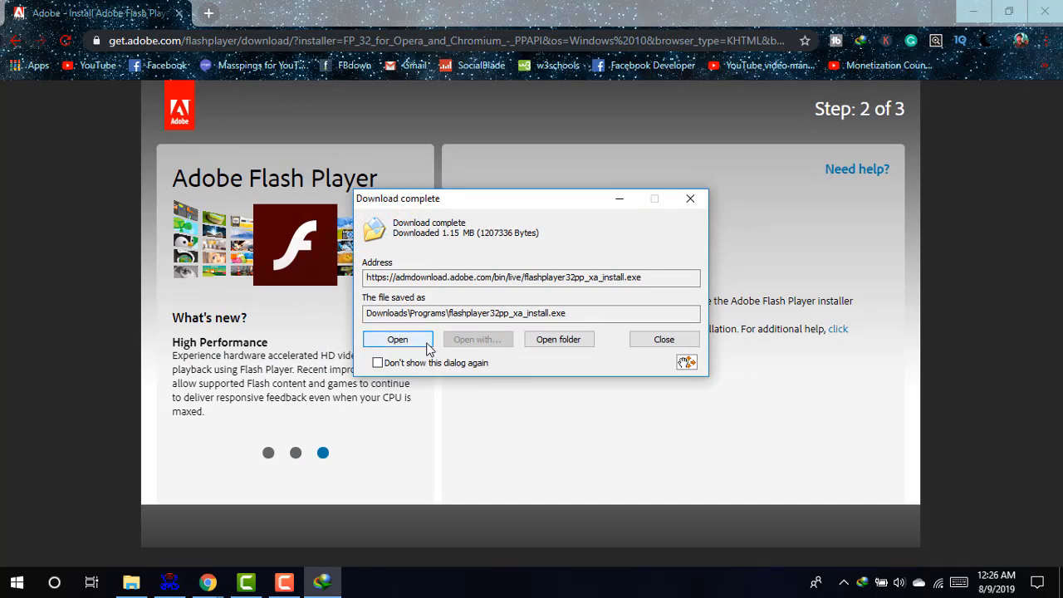
{"action": "left_click", "coordinate": [397, 339]}
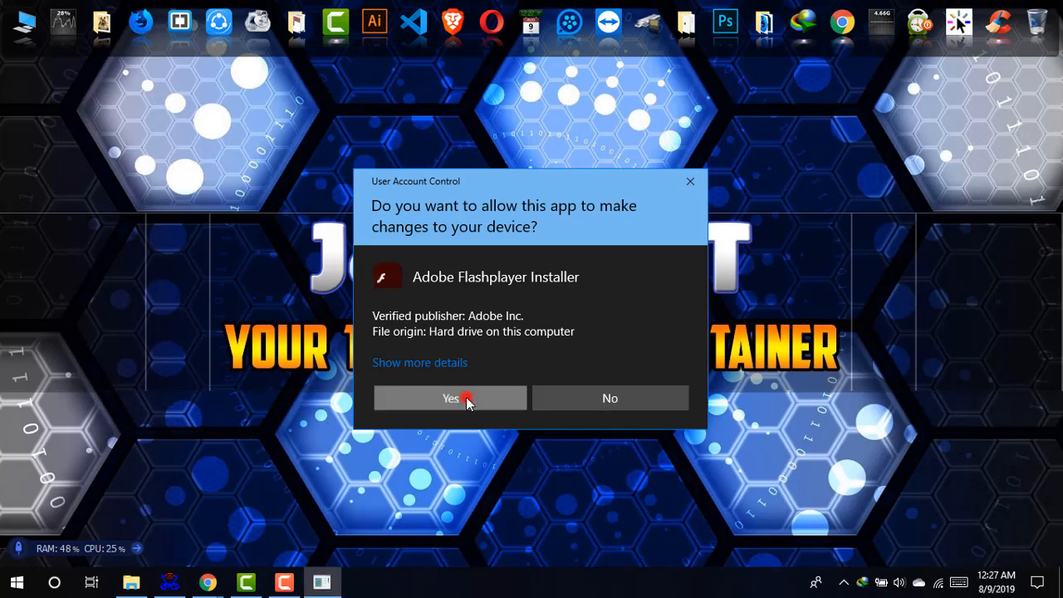
Step: Allow the installer to run, let it reach 'Installation complete', and close it with Finish
{"action": "left_click", "coordinate": [450, 398]}
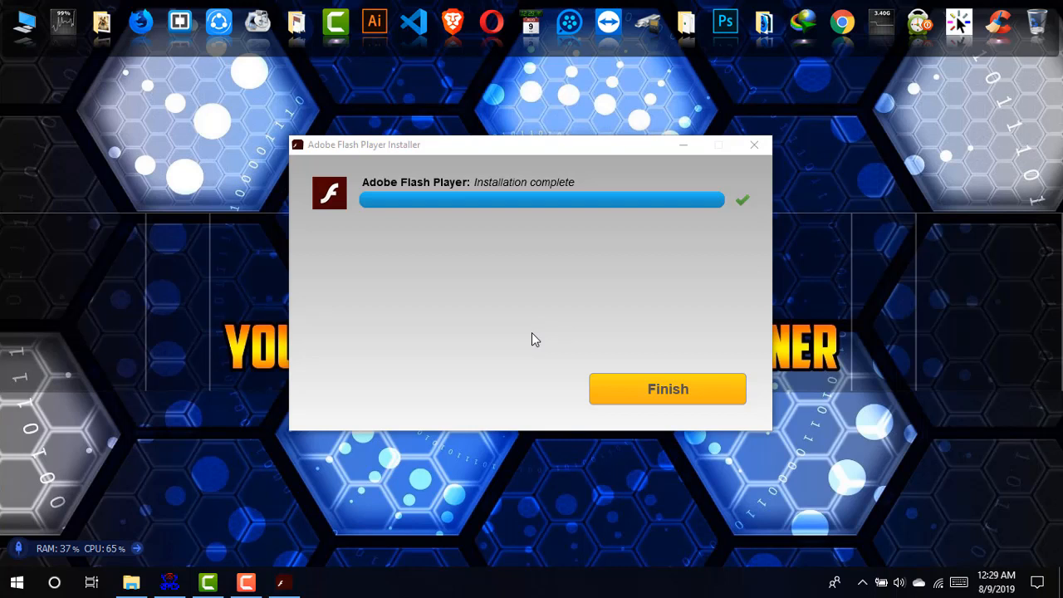
{"action": "mouse_move", "coordinate": [482, 196]}
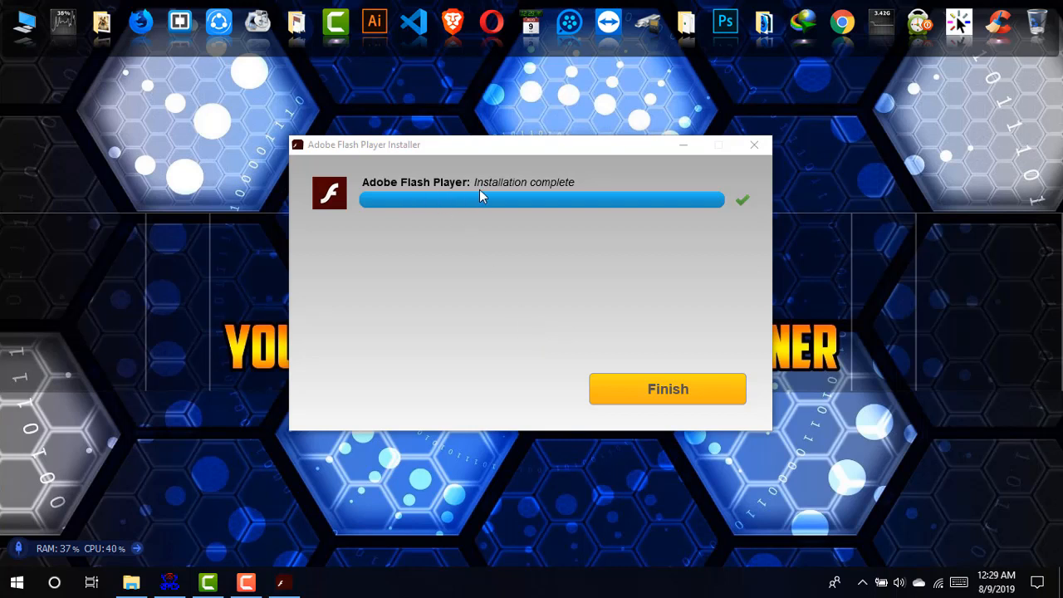
{"action": "mouse_move", "coordinate": [558, 372]}
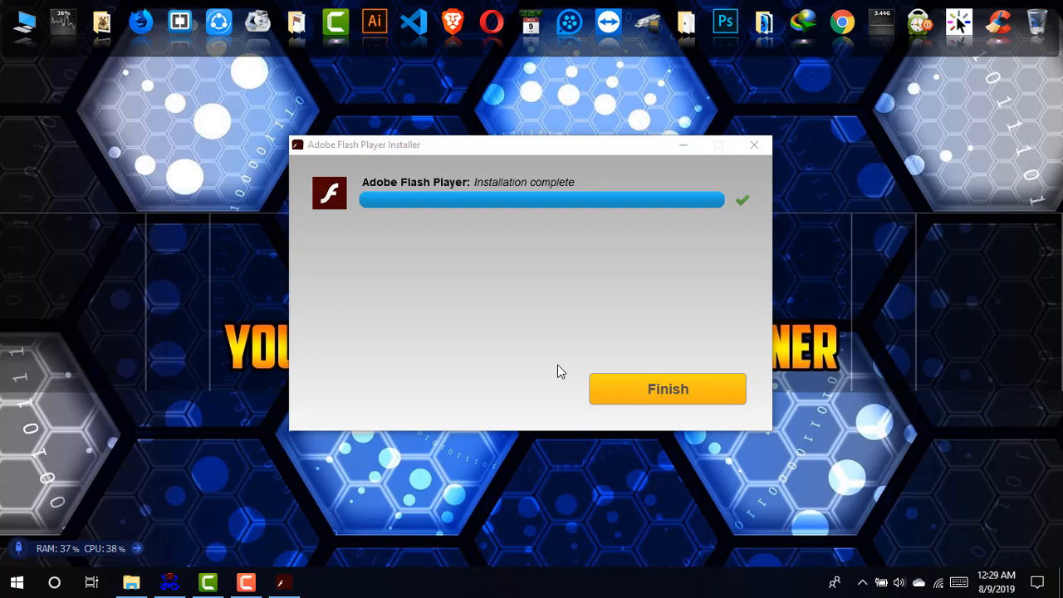
{"action": "left_click", "coordinate": [668, 388]}
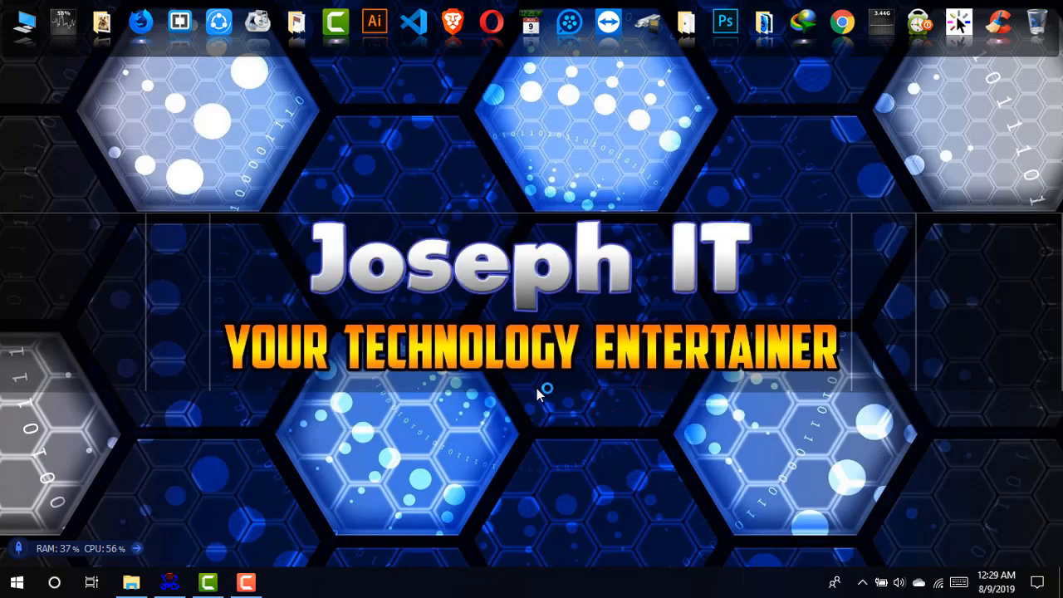